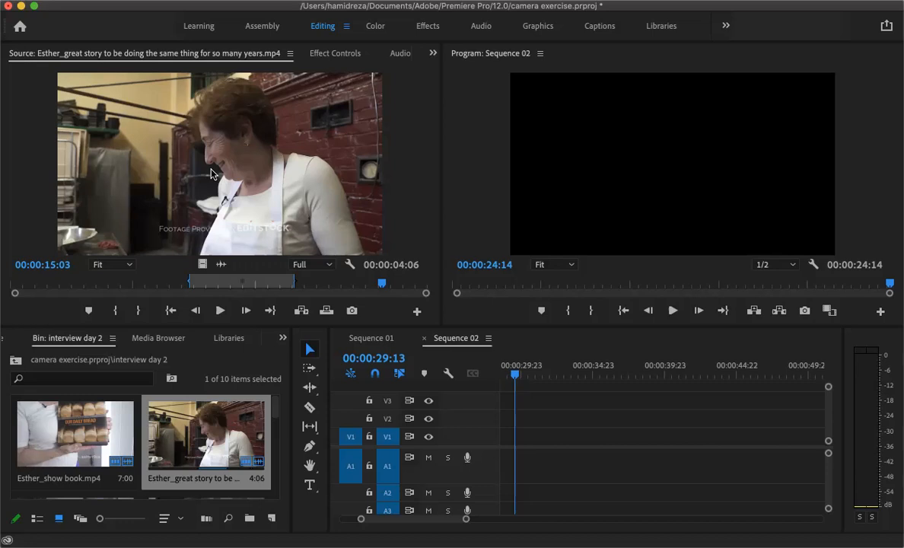
pyautogui.moveTo(222, 174)
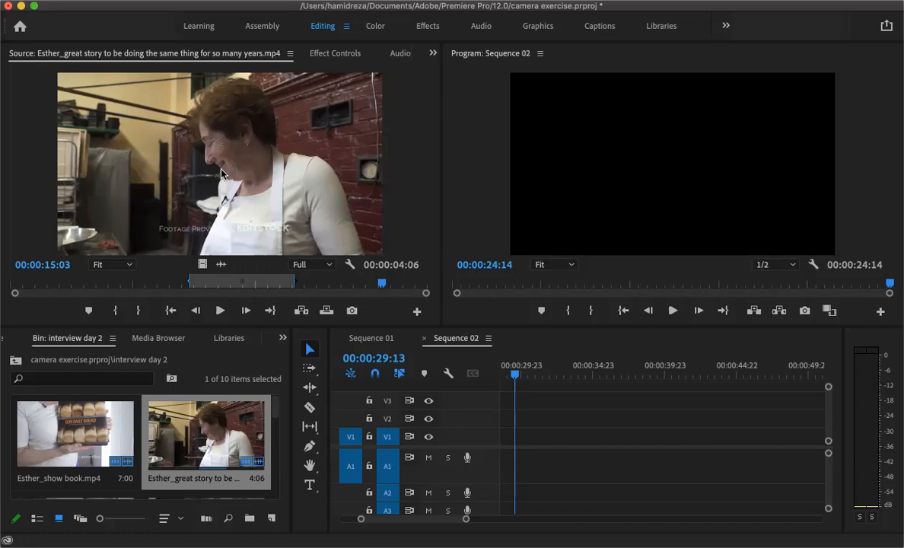
pyautogui.moveTo(239, 144)
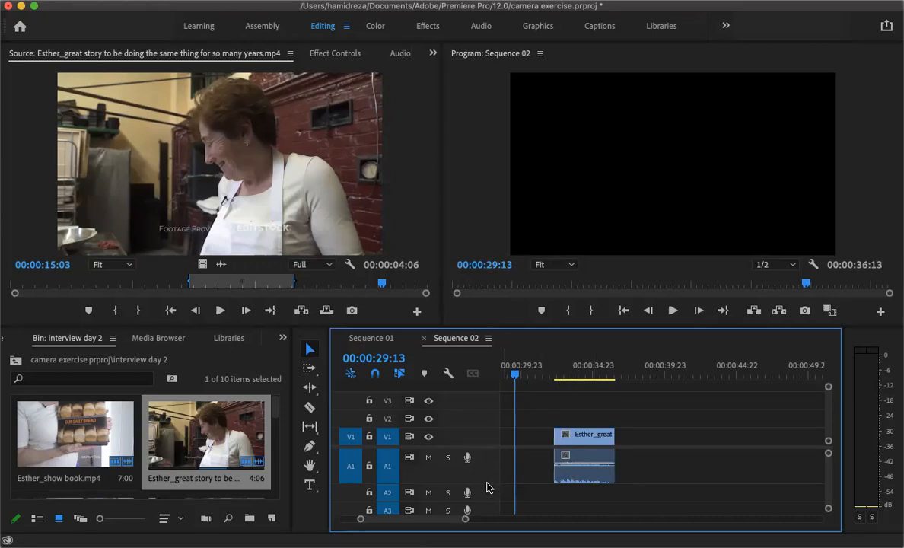
# - Expand V1 and A1 to show Esther's thumbnail and waveform, then park the playhead on her clip
pyautogui.click(584, 456)
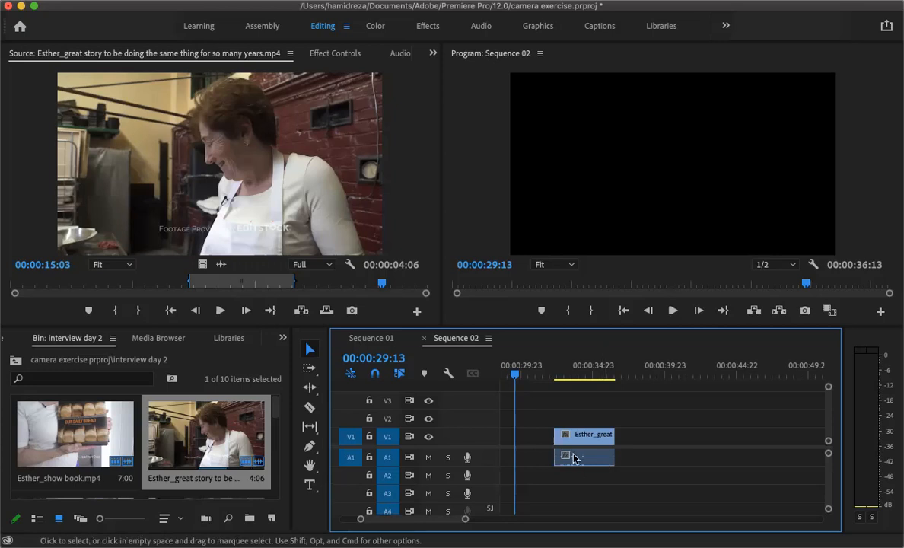
pyautogui.moveTo(499, 475)
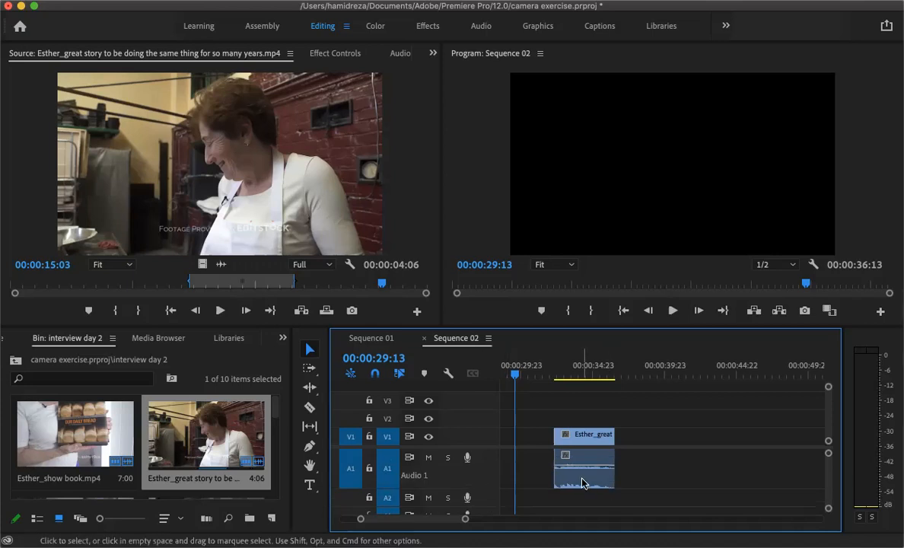
pyautogui.moveTo(478, 430)
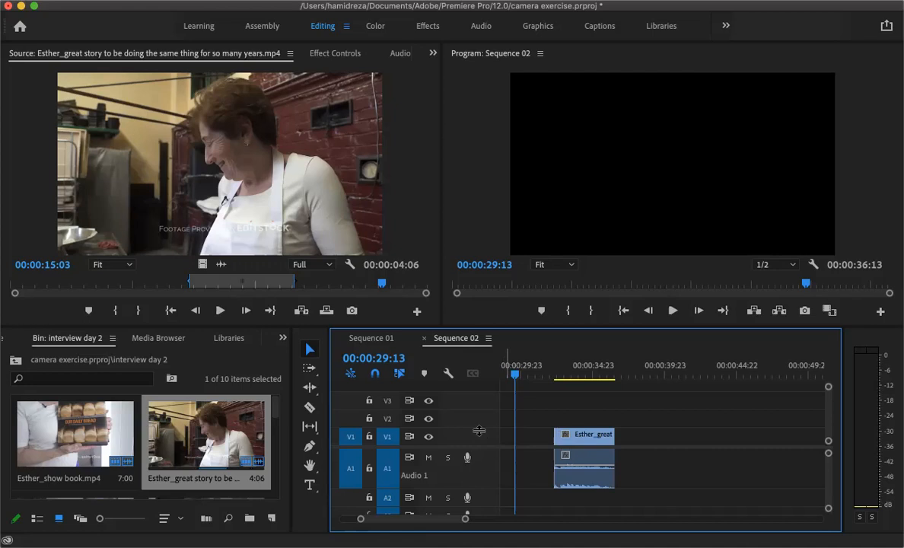
pyautogui.moveTo(479, 410)
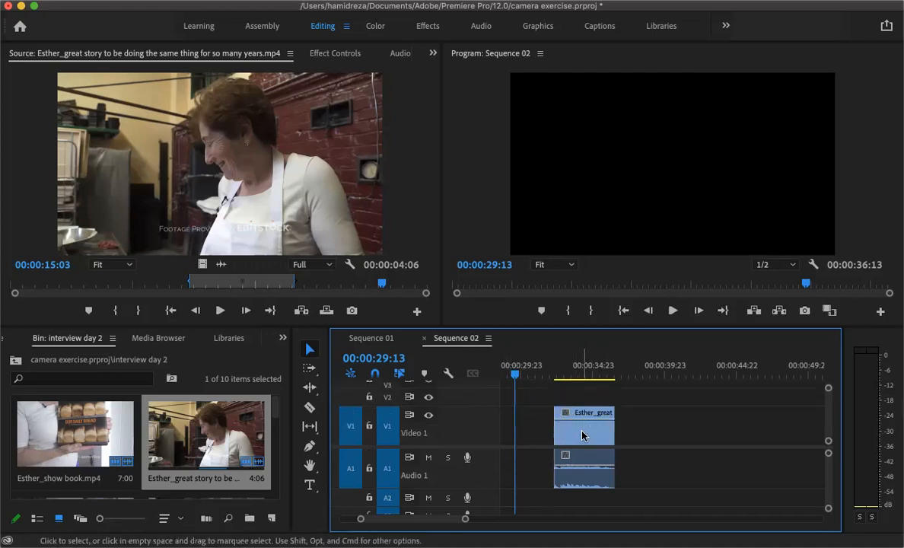
pyautogui.click(584, 426)
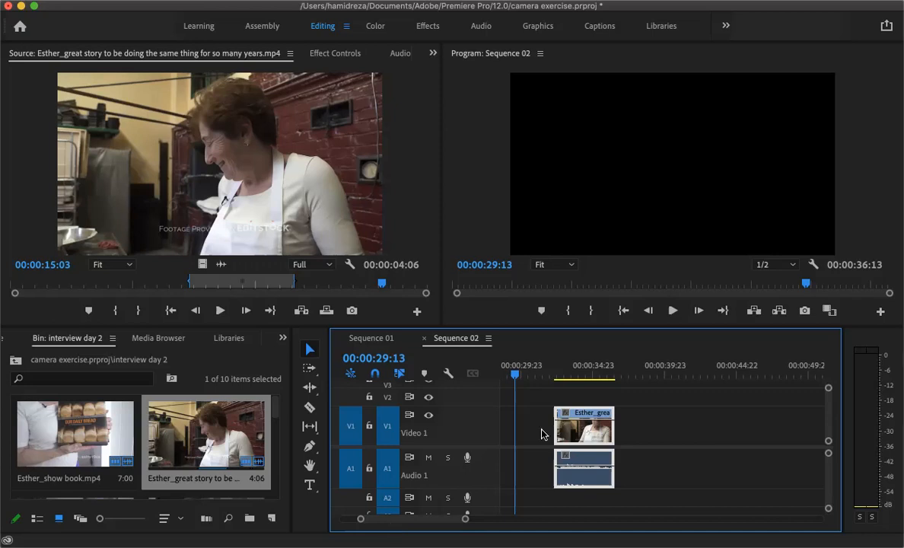
pyautogui.moveTo(586, 472)
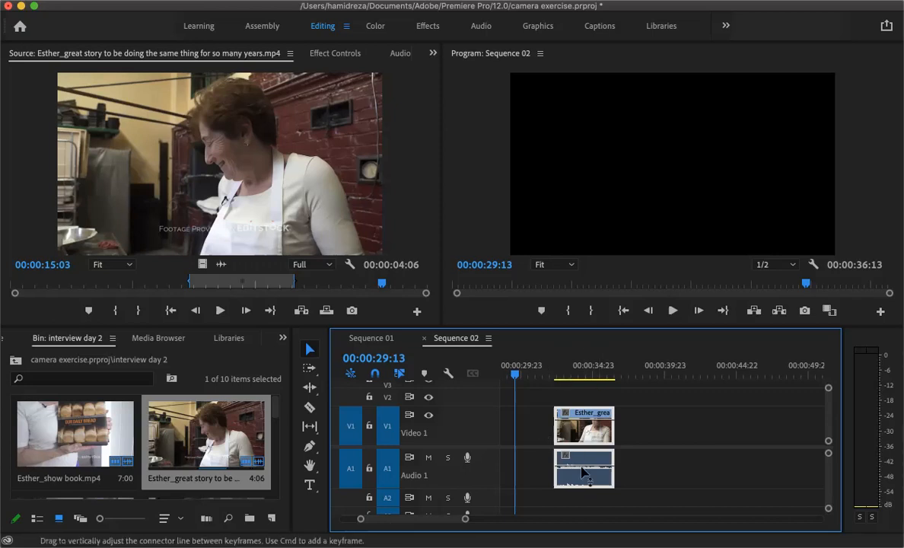
pyautogui.click(577, 372)
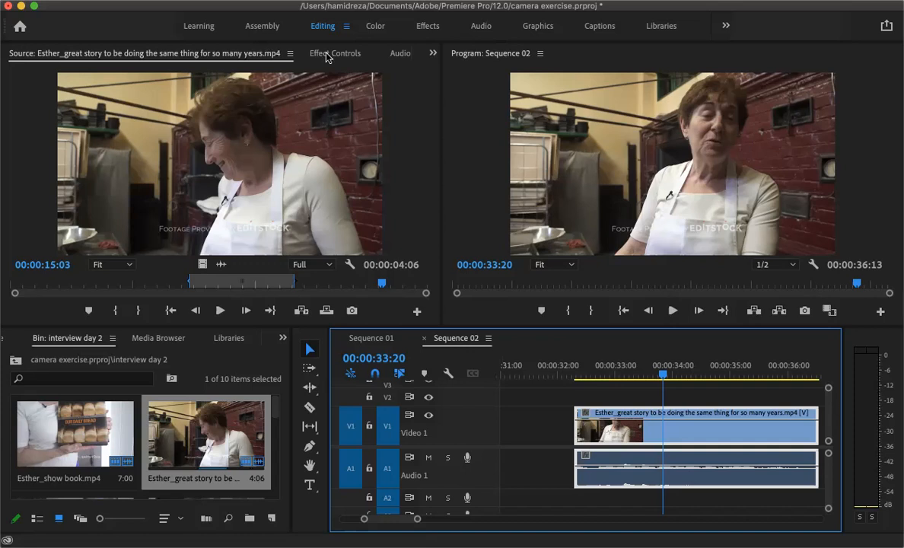
# - In Effect Controls, scroll to the clip's audio Volume and enter a new level value
pyautogui.click(335, 53)
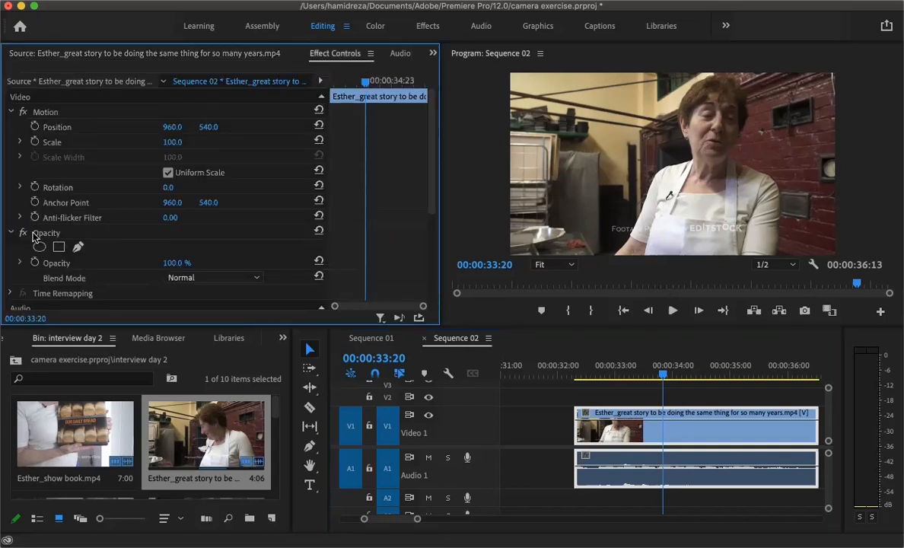
pyautogui.scroll(-3)
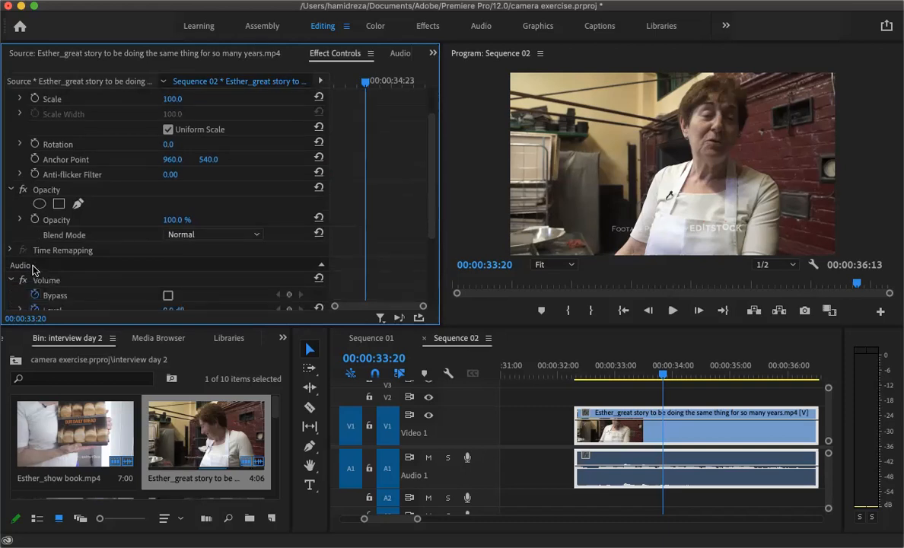
pyautogui.scroll(-3)
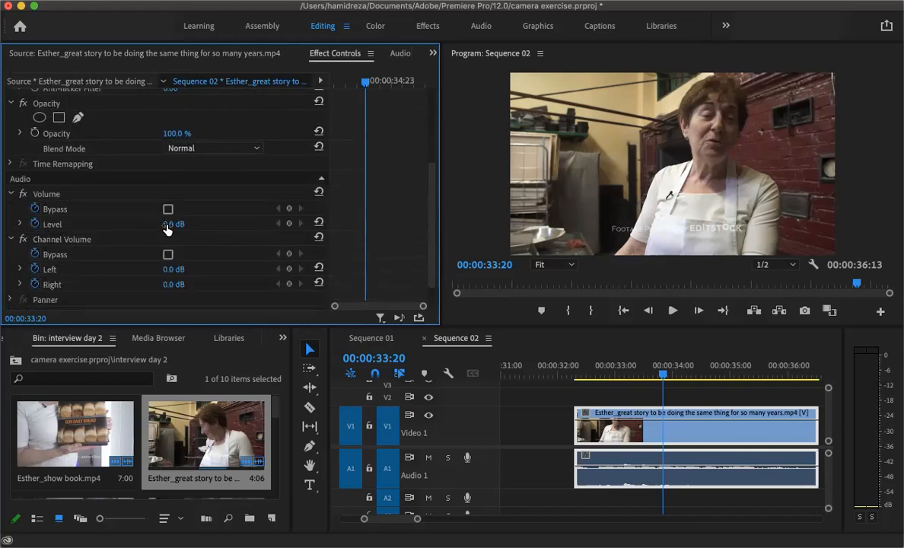
pyautogui.moveTo(103, 192)
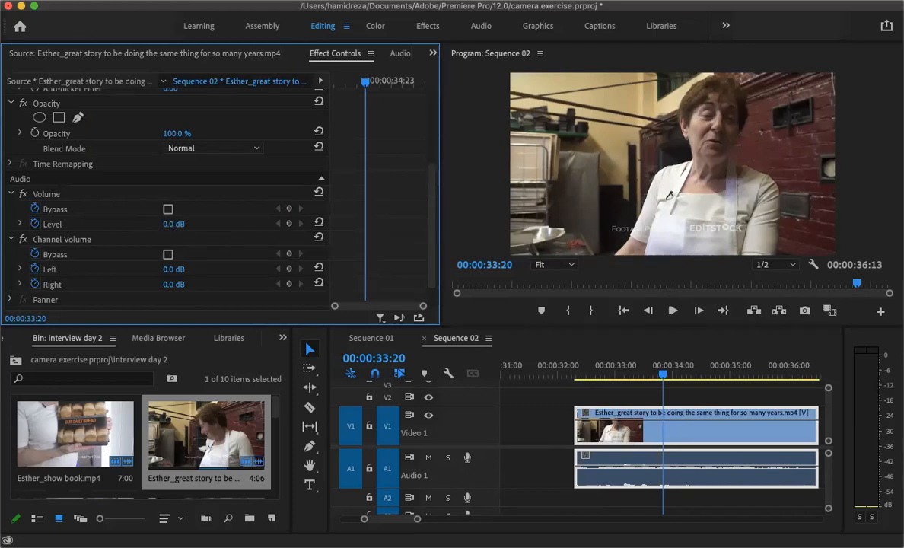
pyautogui.doubleClick(184, 223)
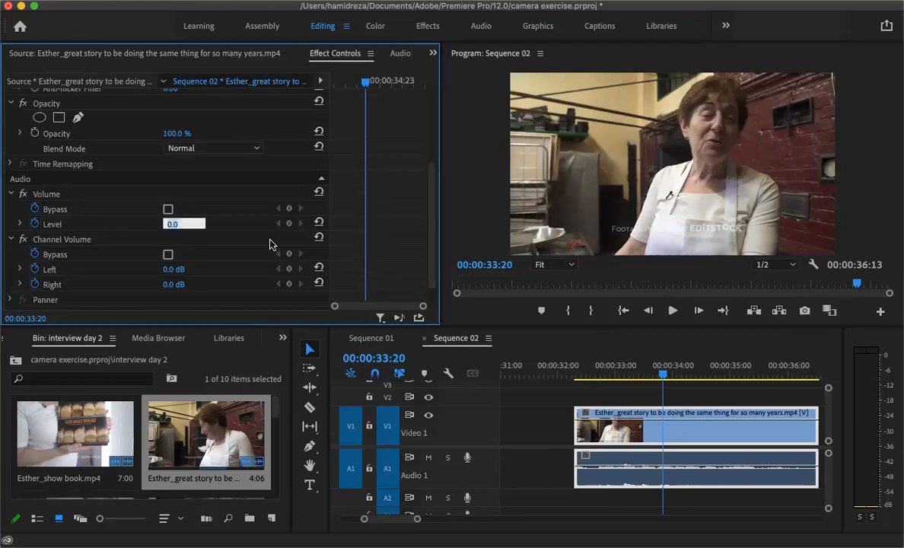
pyautogui.write('2')
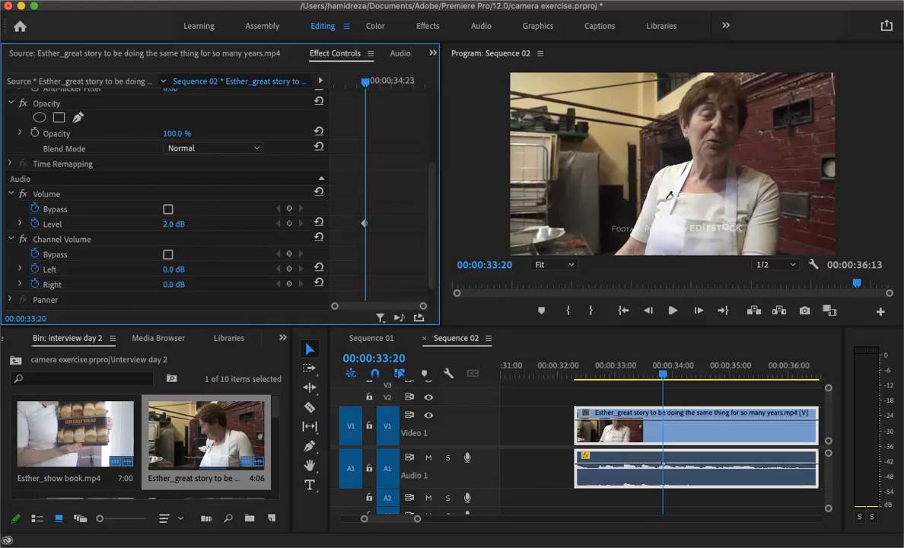
pyautogui.moveTo(625, 470)
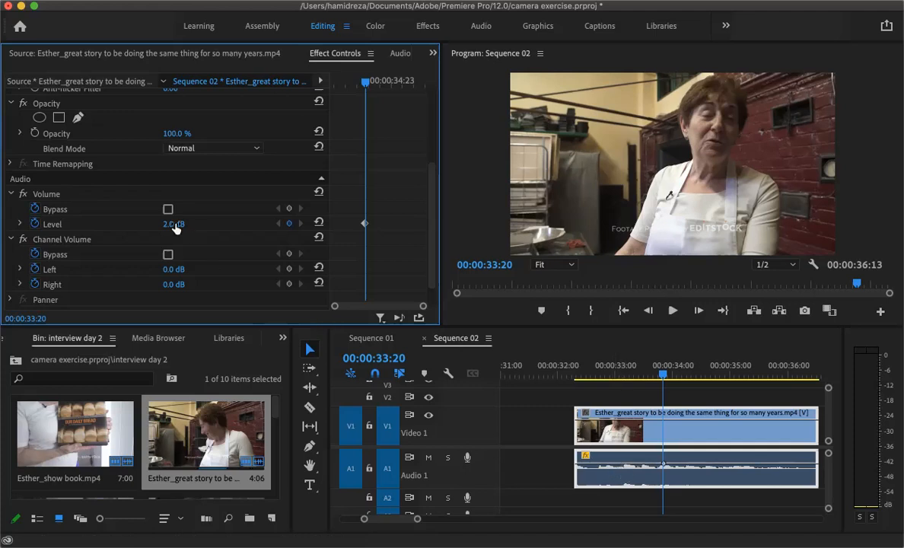
# - Raise Esther's clip volume level to 4.7 dB and scroll back up toward Motion and Opacity
pyautogui.doubleClick(173, 224)
pyautogui.write('4')
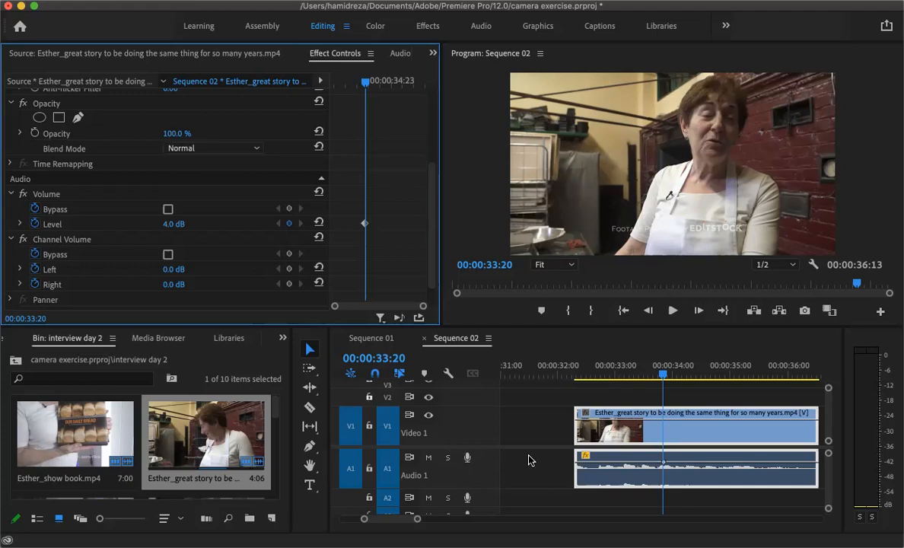
pyautogui.moveTo(618, 466)
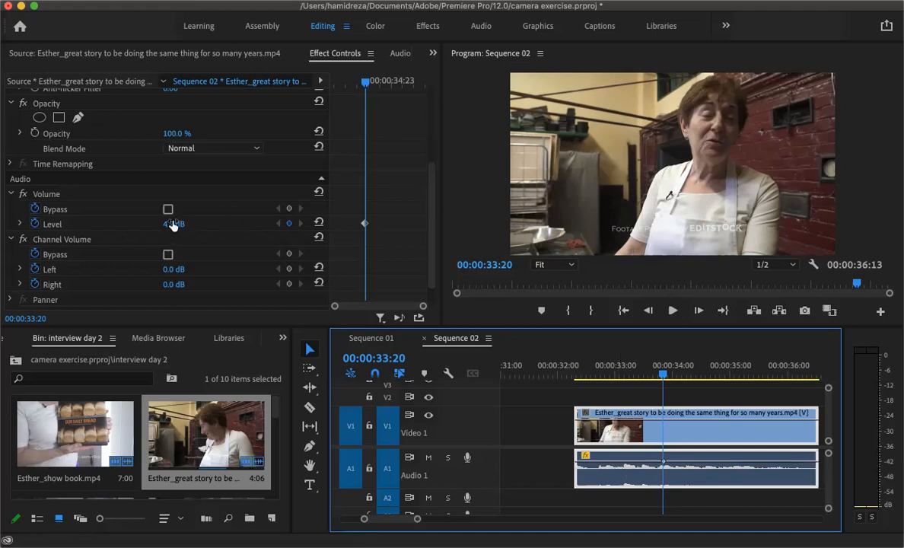
pyautogui.moveTo(173, 224); pyautogui.dragTo(173, 213)
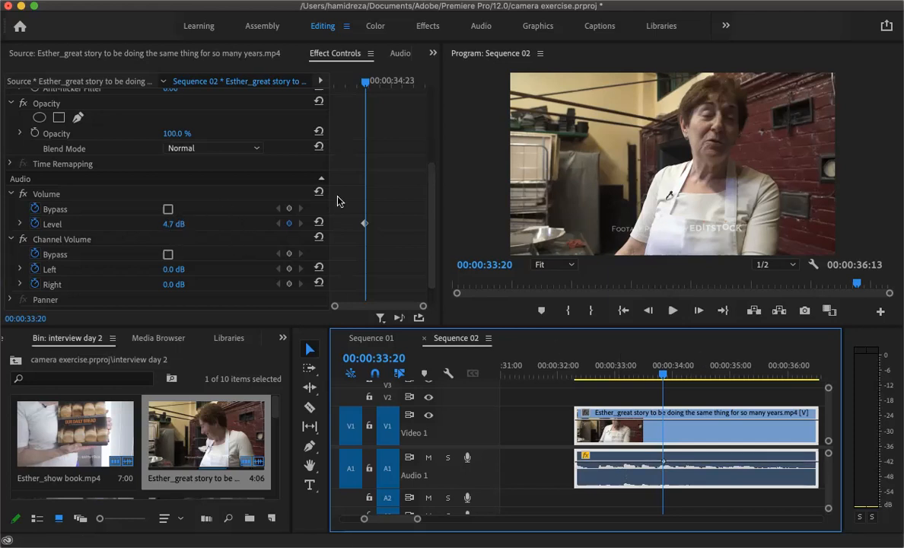
pyautogui.scroll(3)
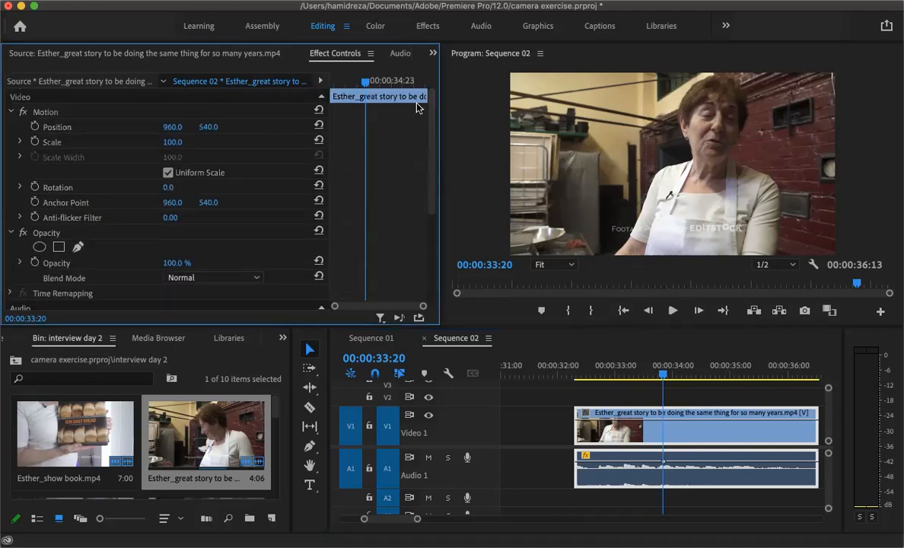
pyautogui.moveTo(449, 131)
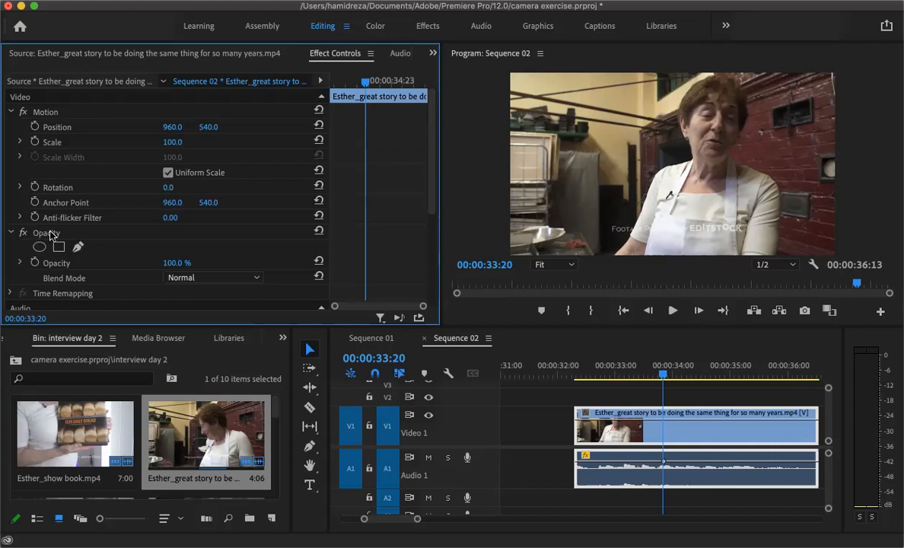
pyautogui.moveTo(130, 252)
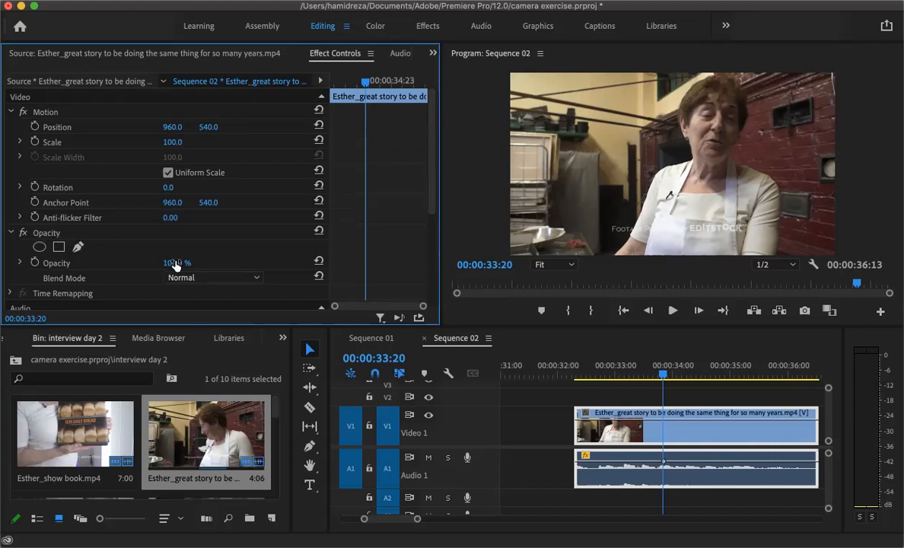
pyautogui.moveTo(176, 262); pyautogui.dragTo(160, 261)
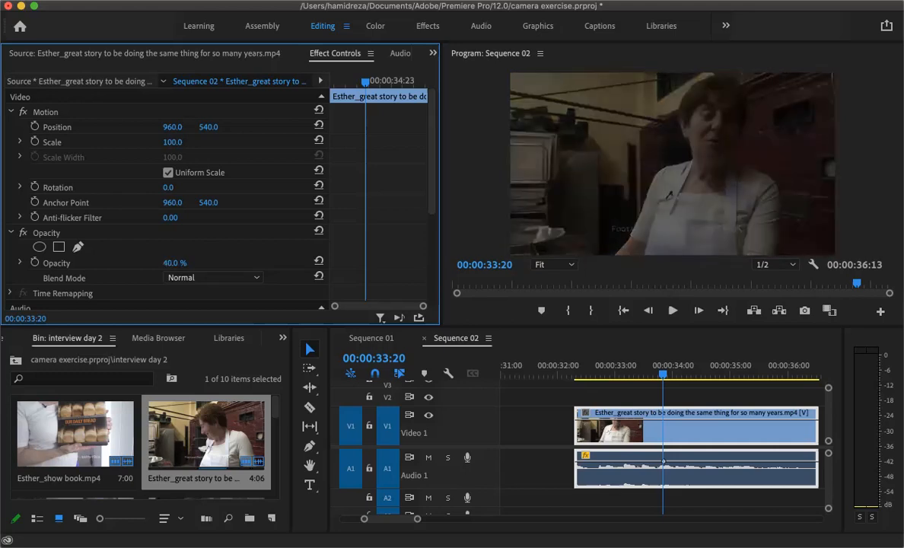
pyautogui.moveTo(175, 262); pyautogui.dragTo(198, 261)
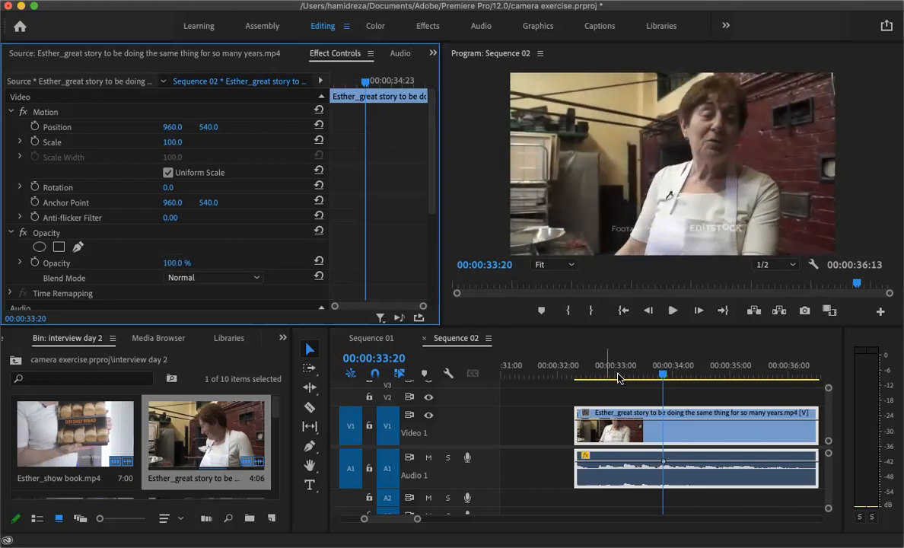
pyautogui.moveTo(699, 426)
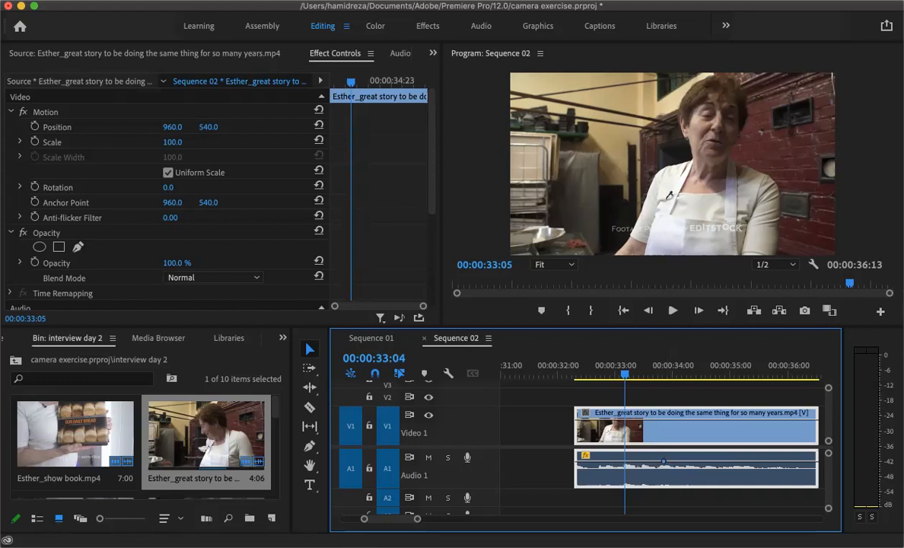
# - At 00:00:32:11, add volume keyframes on Esther's audio with the Pen tool and pull the middle ones into a dip
pyautogui.click(624, 373)
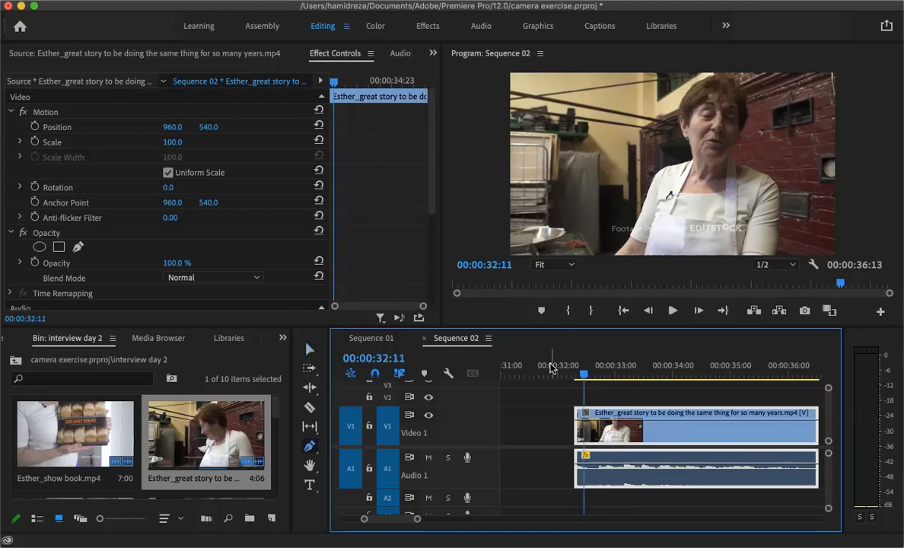
pyautogui.moveTo(542, 417)
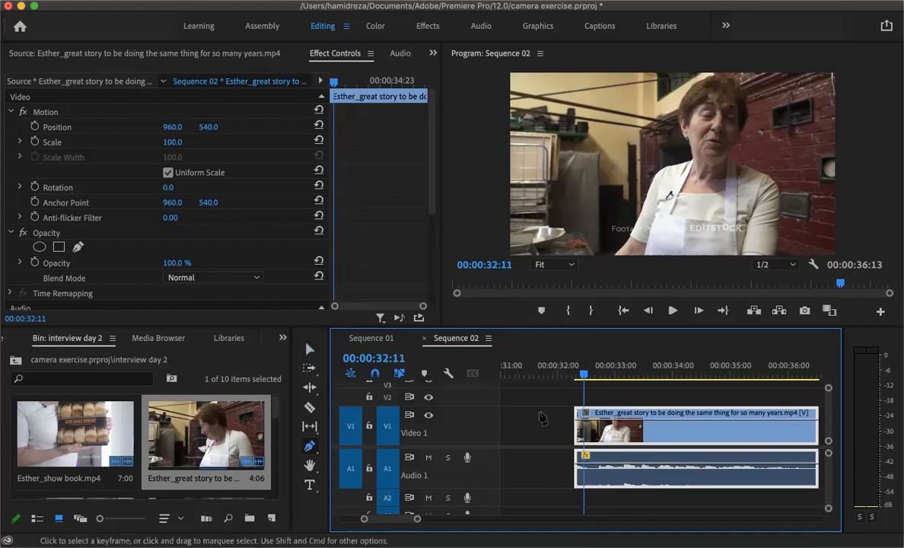
pyautogui.click(579, 373)
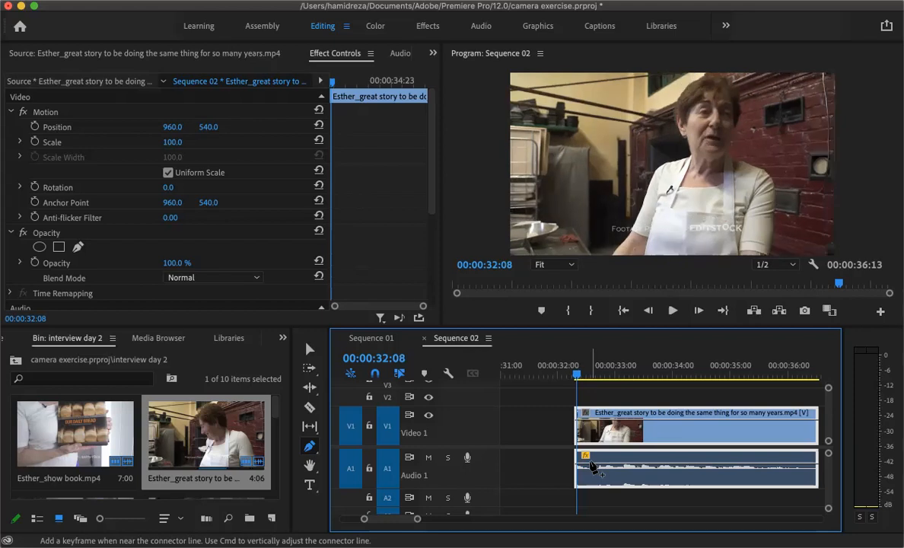
pyautogui.moveTo(665, 469)
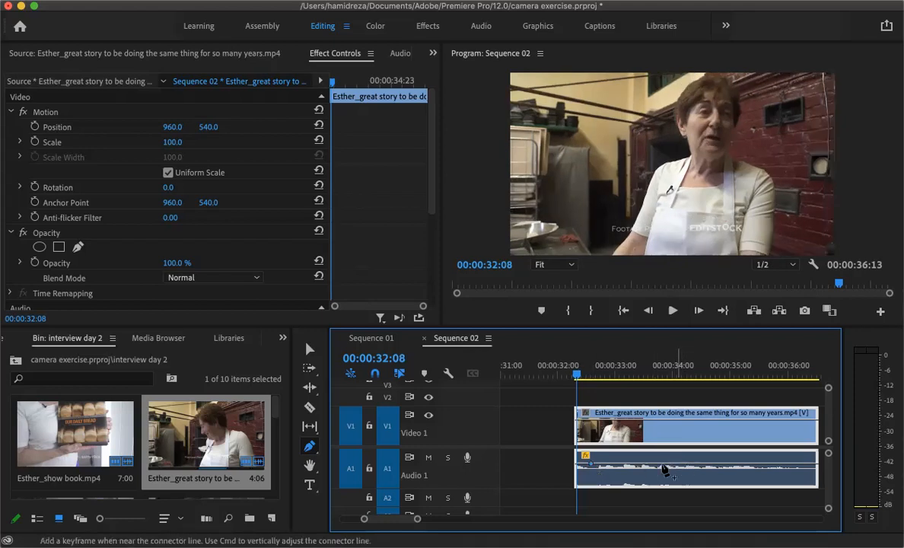
pyautogui.moveTo(761, 467)
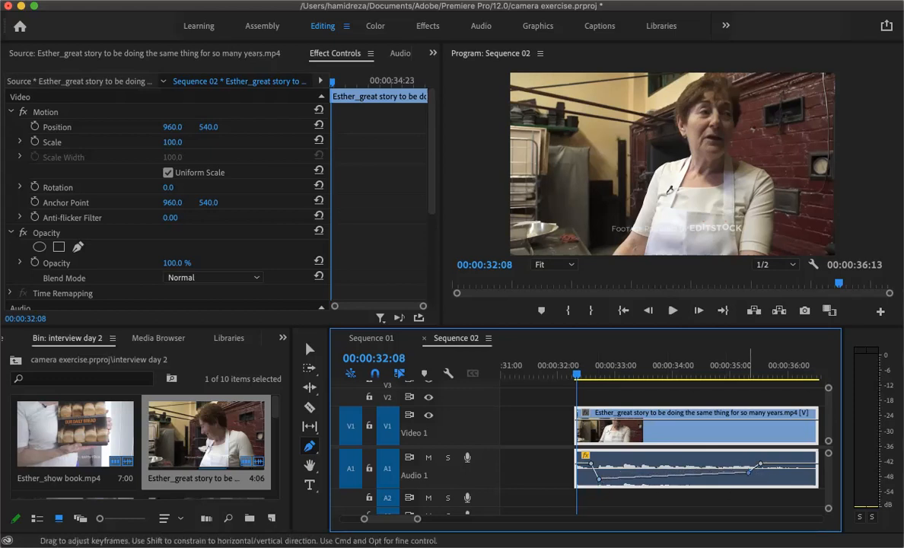
pyautogui.moveTo(761, 466); pyautogui.dragTo(758, 491)
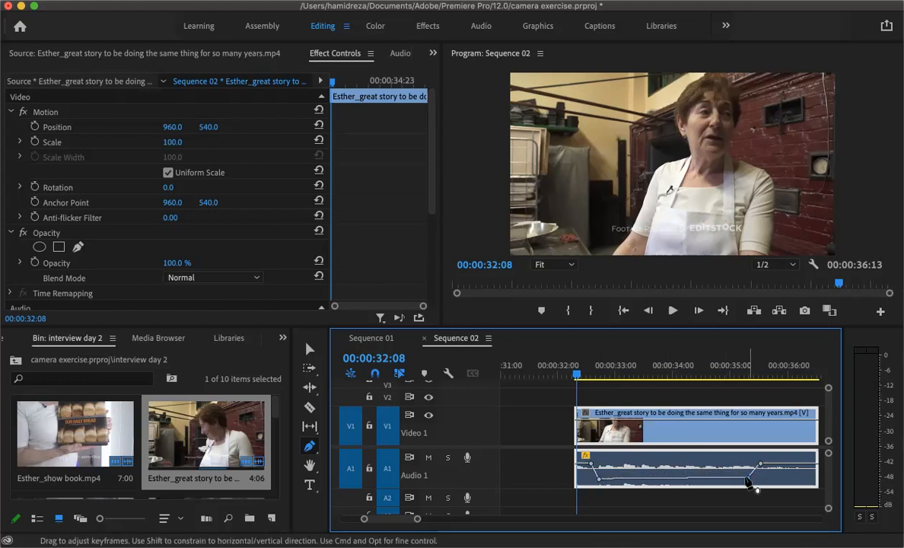
pyautogui.moveTo(758, 490); pyautogui.dragTo(749, 471)
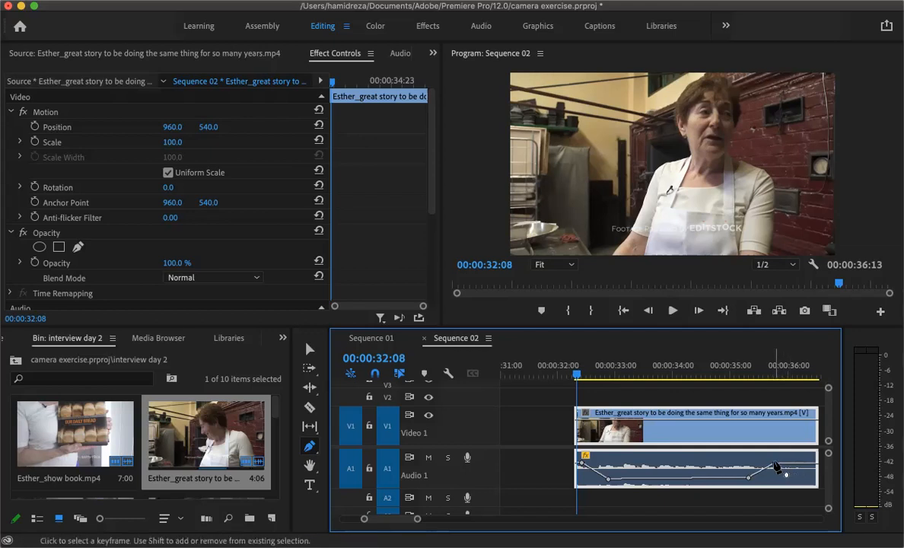
# - Add two opacity keyframes near the end of Esther's video clip with the Pen tool
pyautogui.click(776, 466)
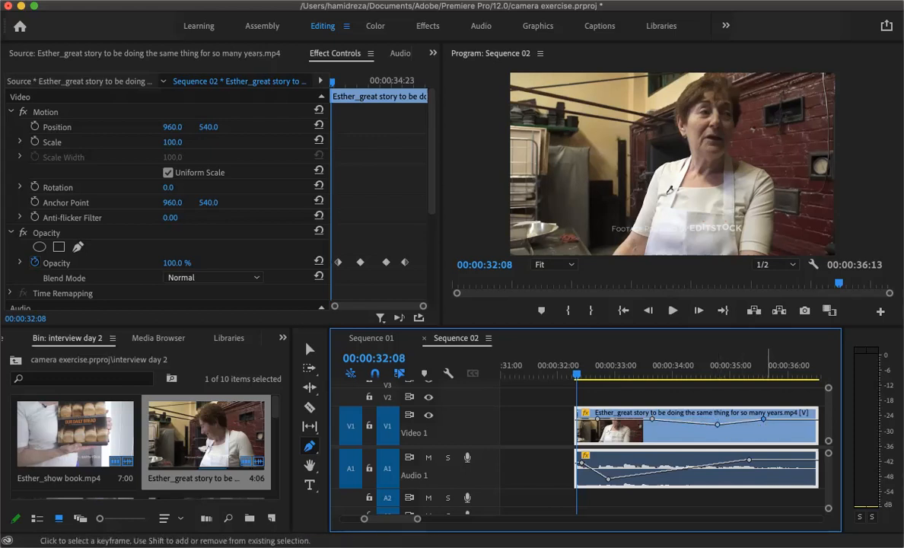
# - Drag the last opacity keyframe to 0% and check at the clip's final frame that the program goes black
pyautogui.moveTo(789, 423); pyautogui.dragTo(788, 440)
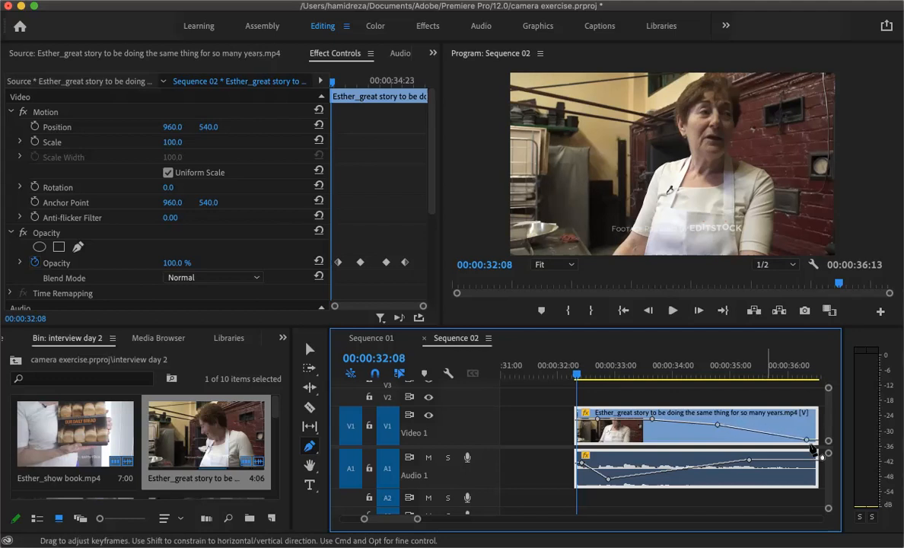
pyautogui.click(673, 311)
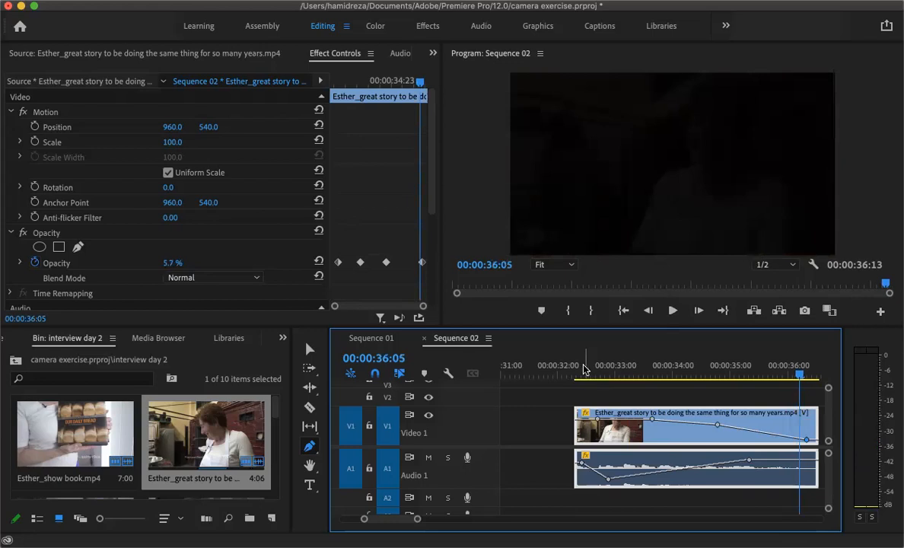
pyautogui.click(577, 375)
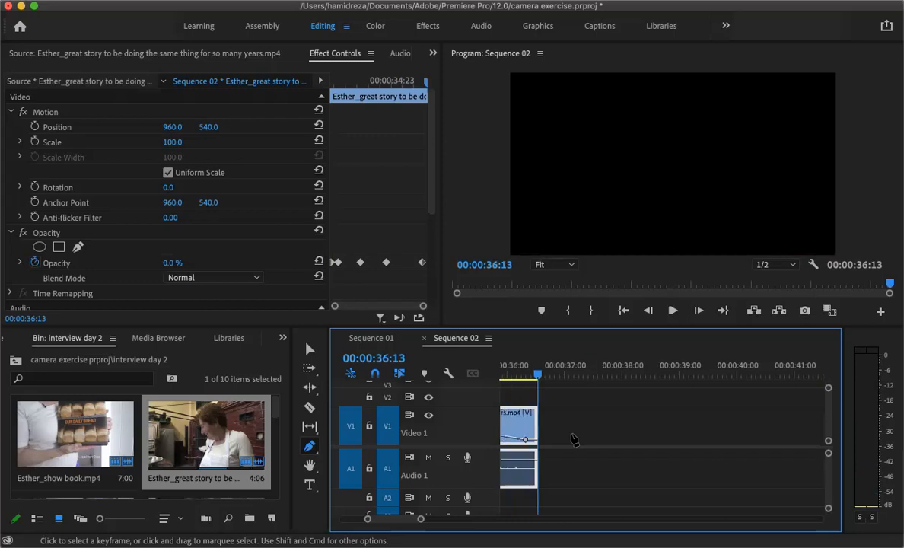
pyautogui.hscroll(-3)
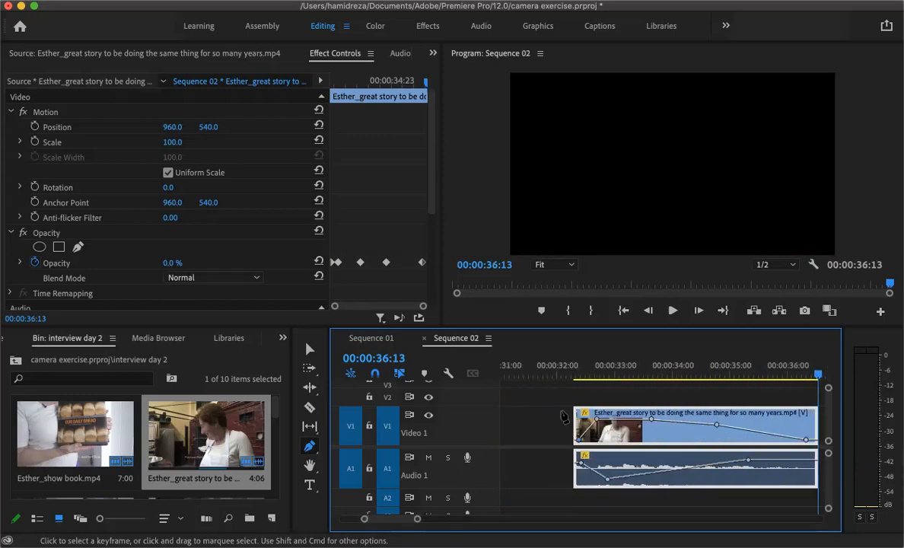